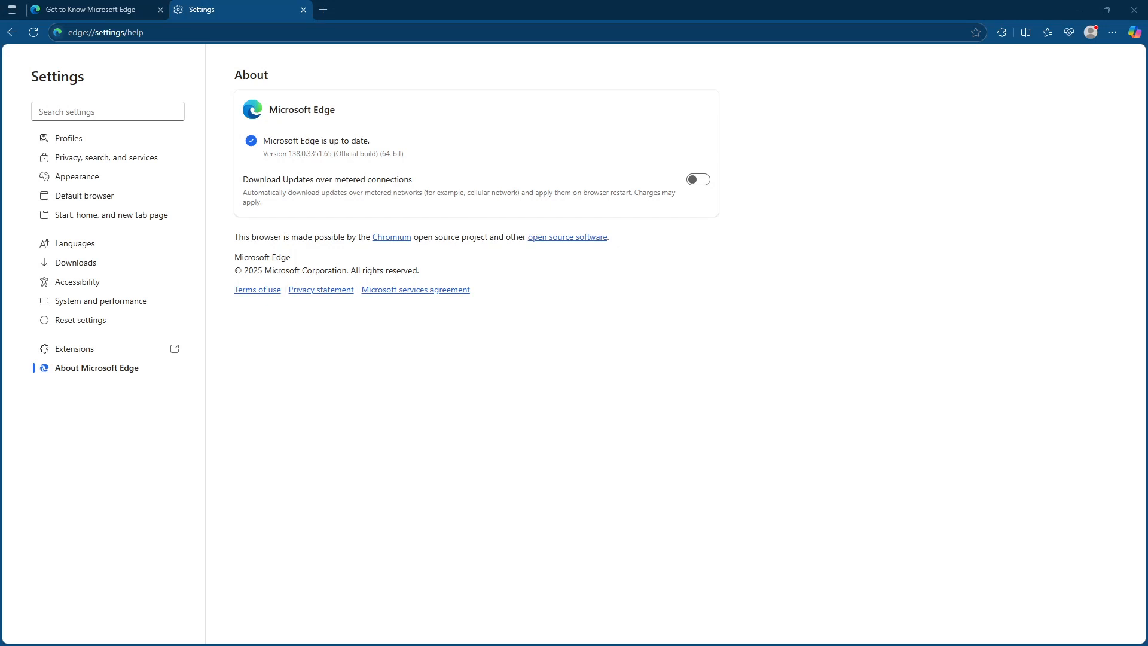
mouse_move(466, 150)
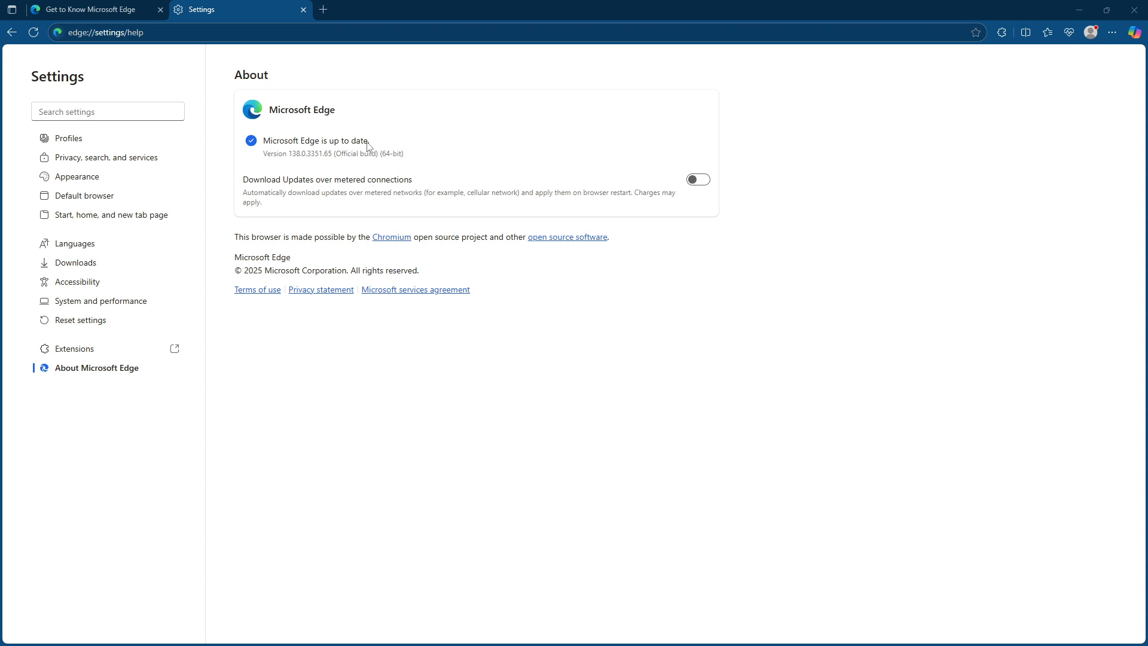
Highlight the 'Microsoft Edge is up to date.' status line on the About page
triple_click(316, 141)
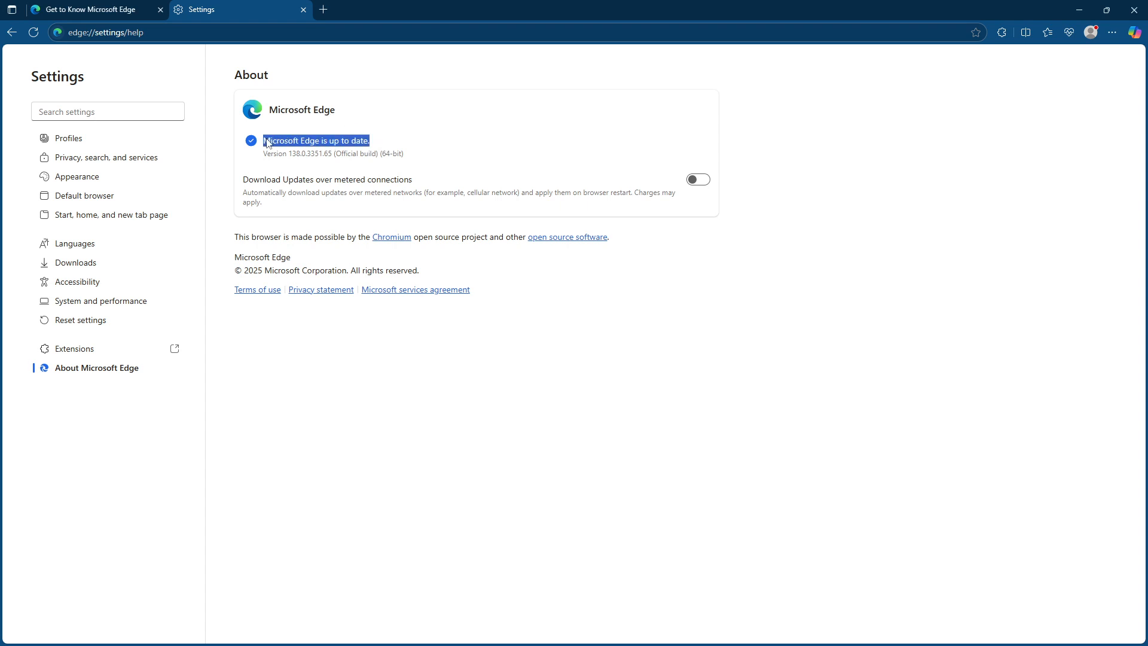
mouse_move(639, 46)
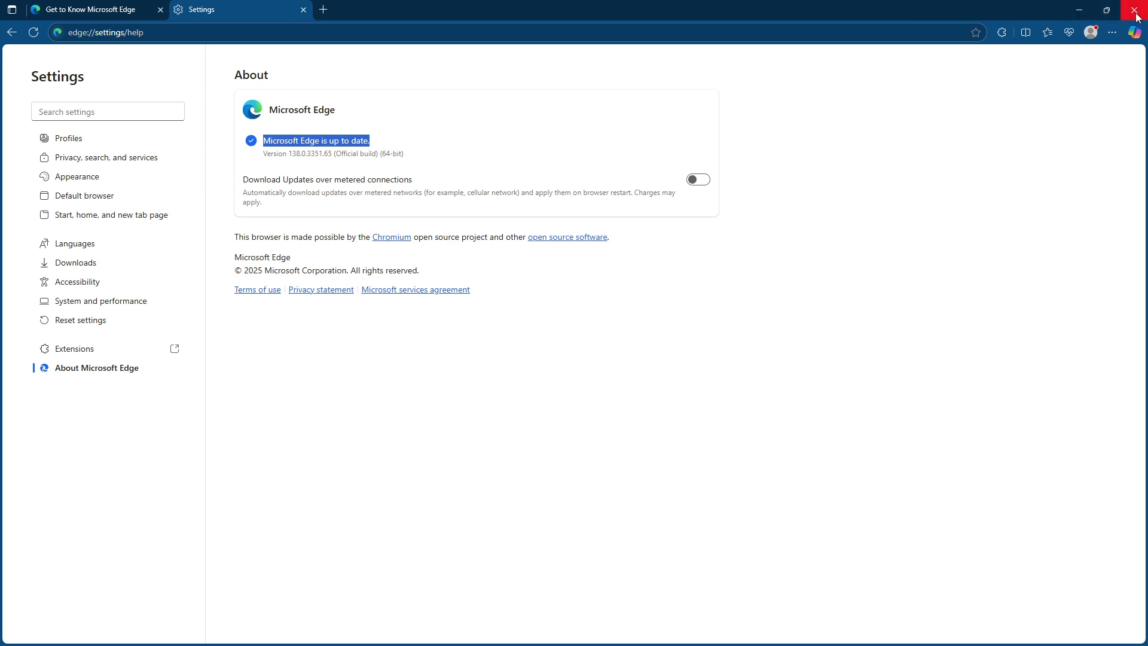
click(1132, 10)
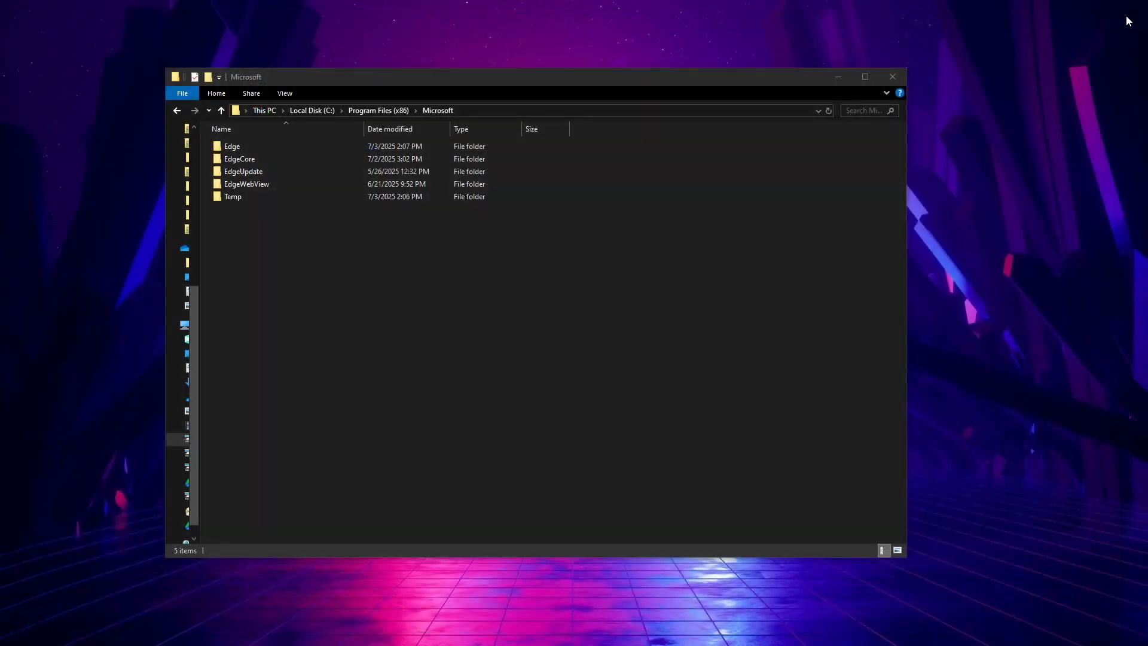
mouse_move(129, 261)
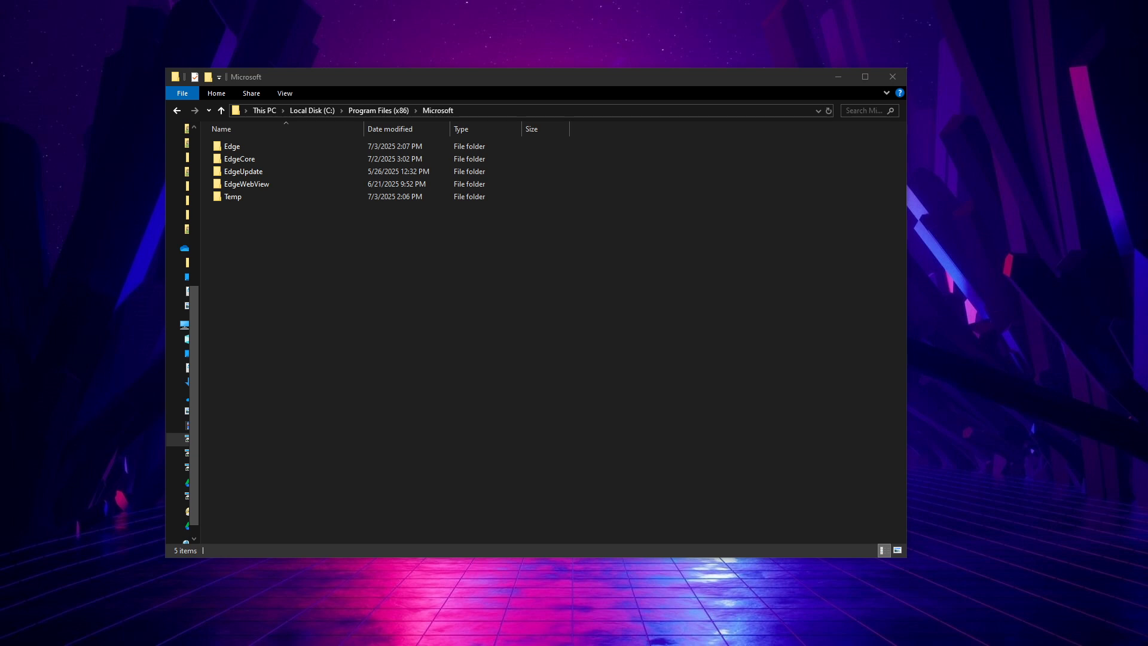
mouse_move(379, 133)
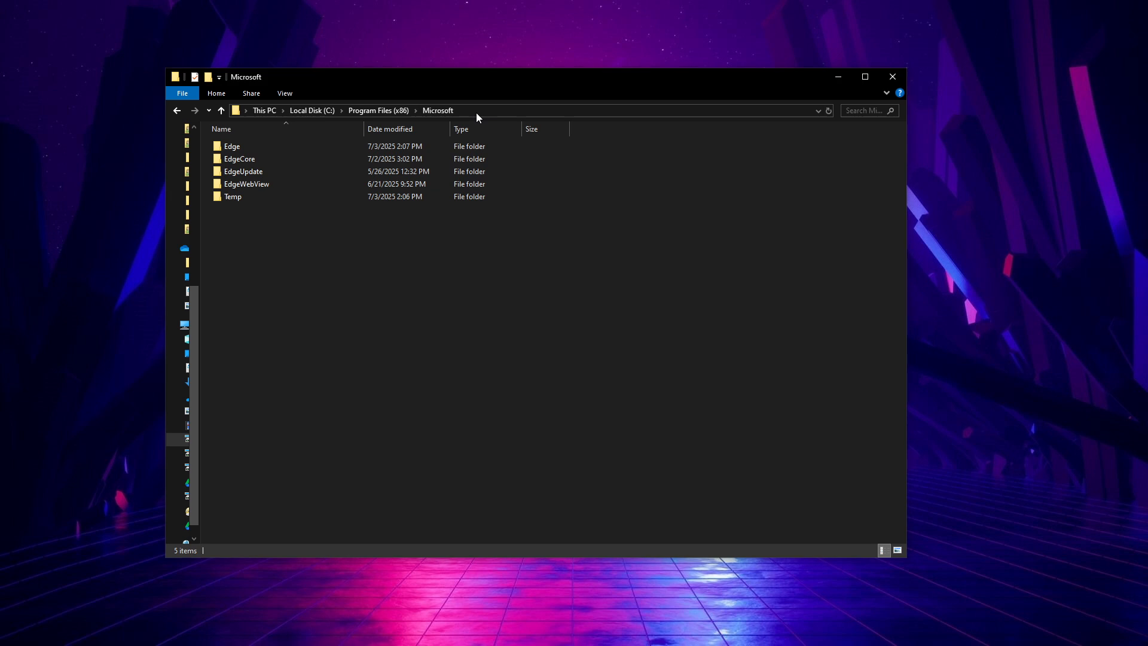
click(500, 111)
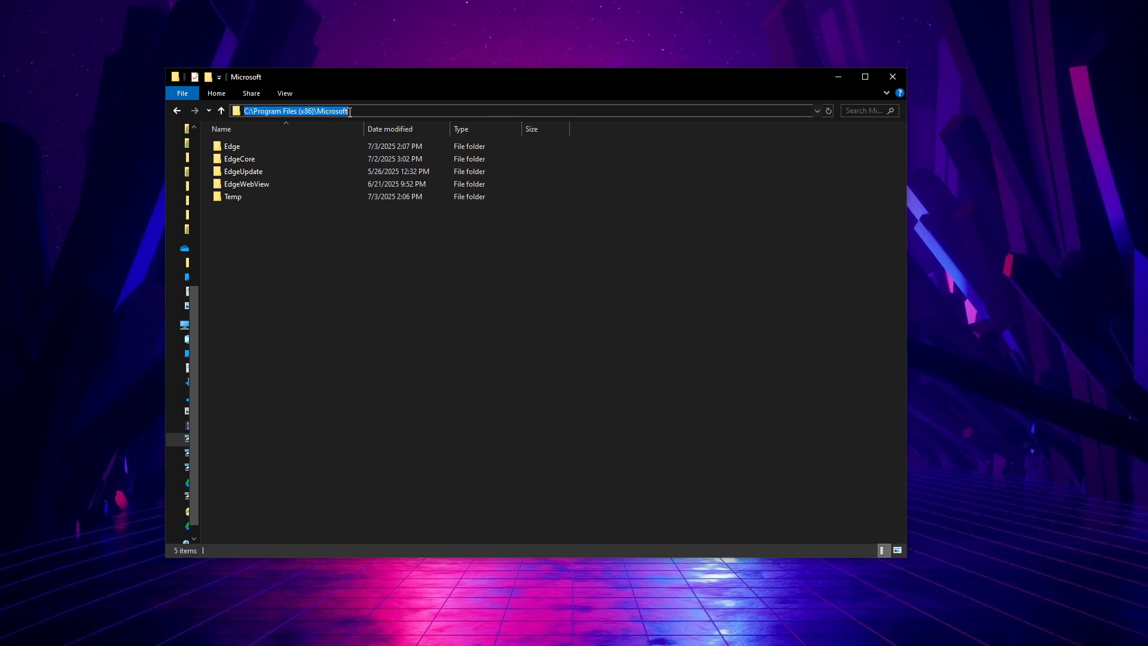
mouse_move(262, 157)
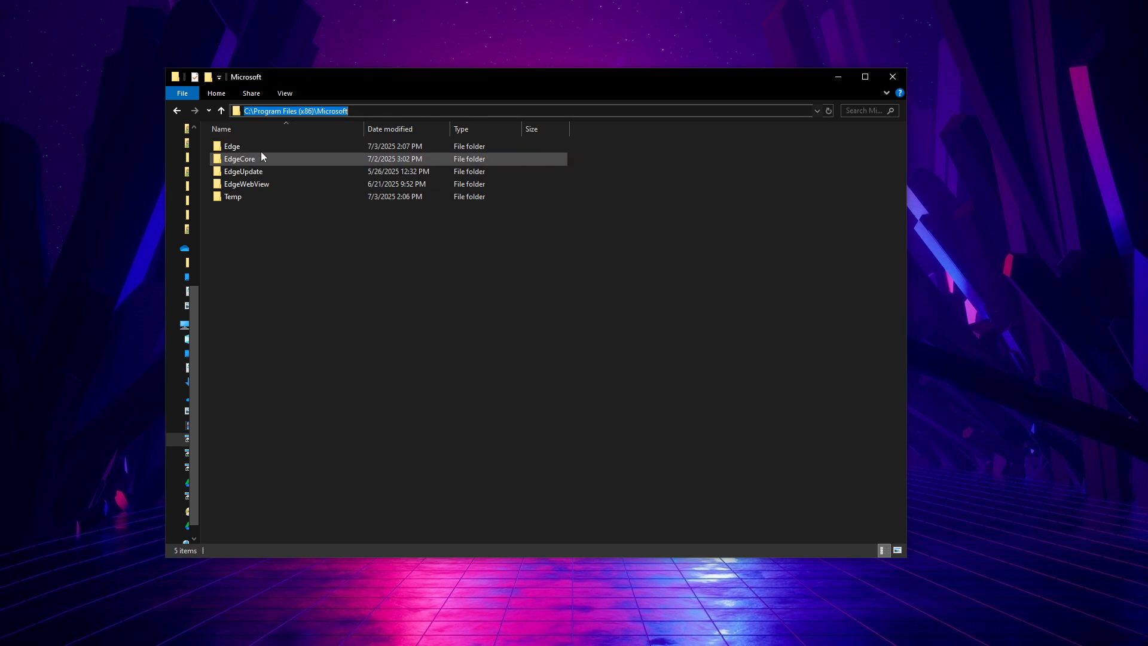
mouse_move(245, 160)
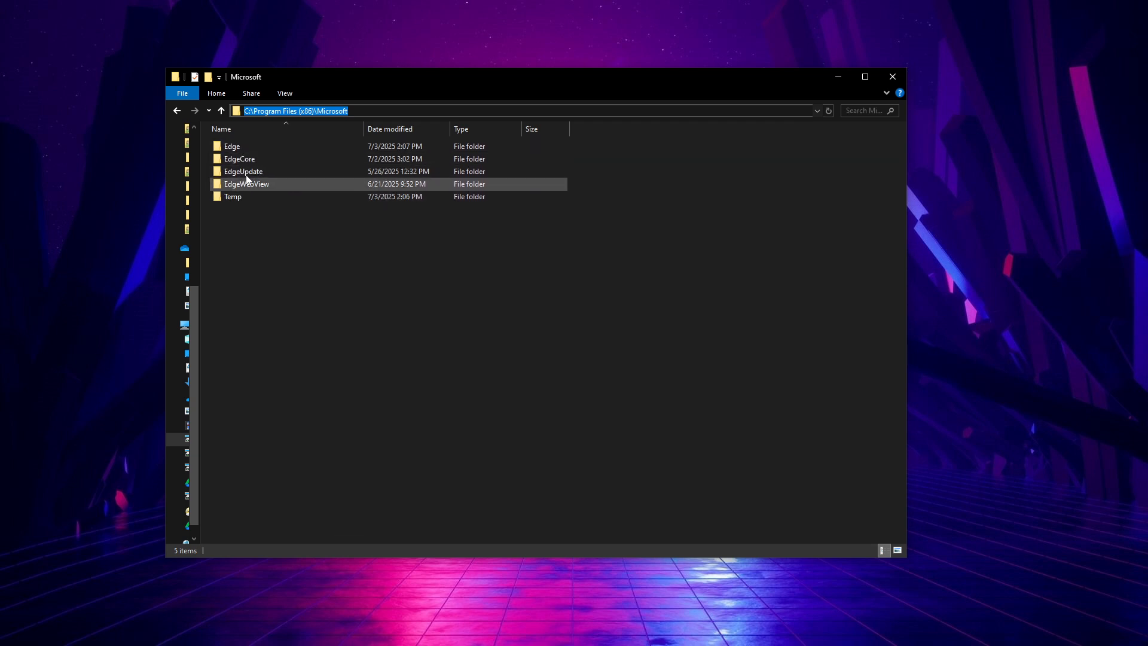
click(237, 224)
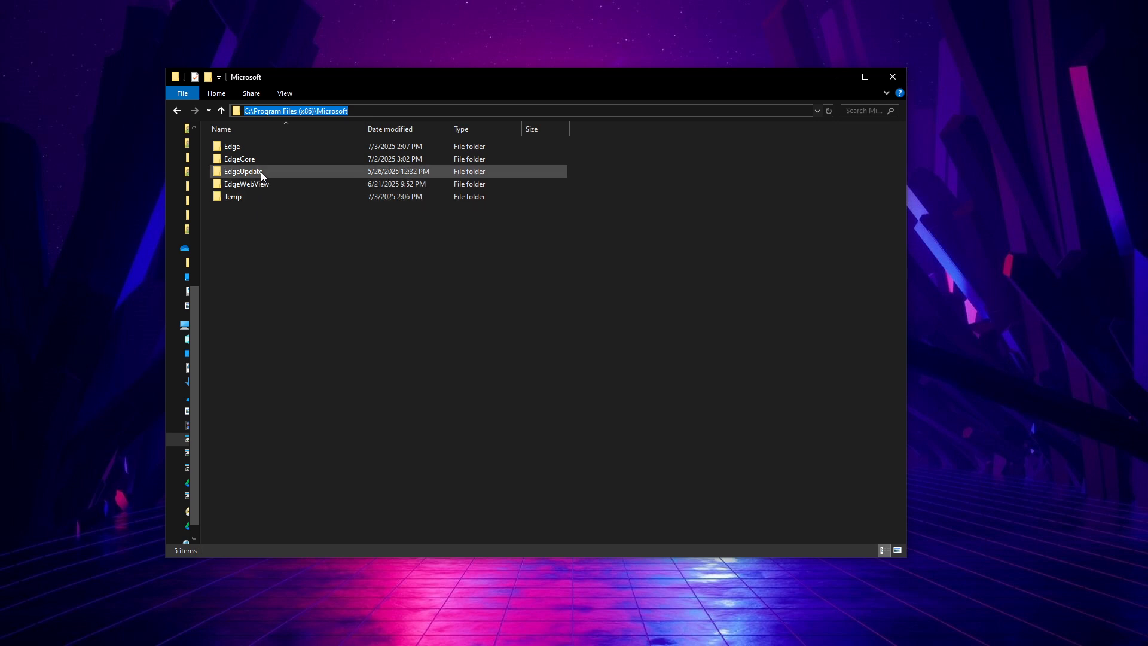
Rename the EdgeUpdate folder to EdgeUpdate2
right_click(244, 171)
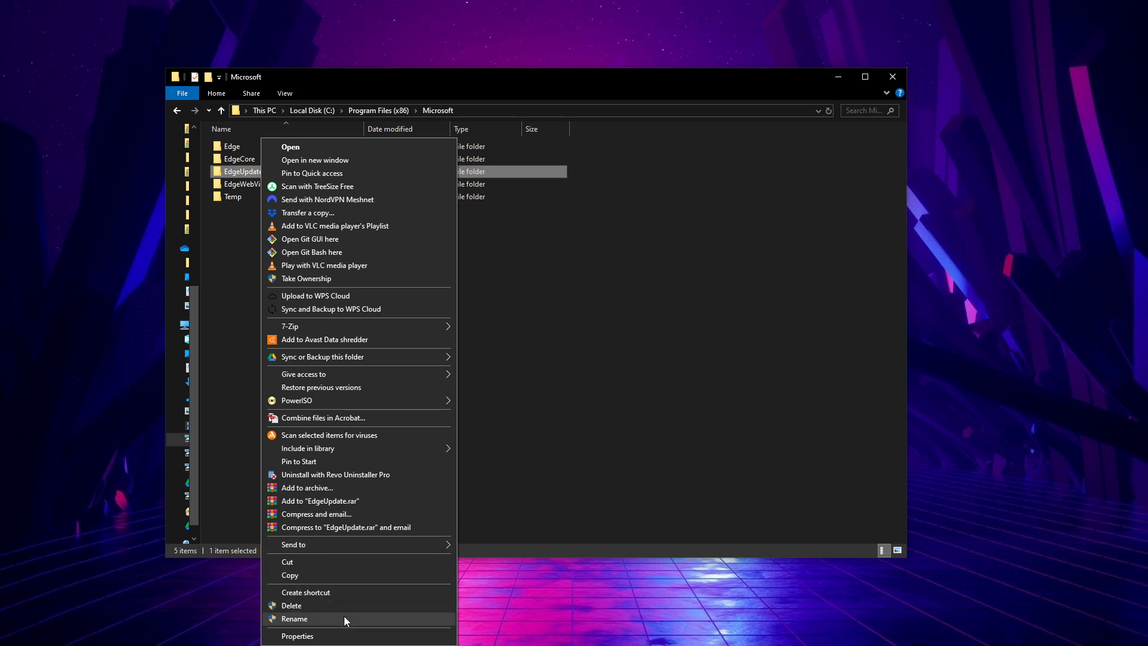
click(294, 618)
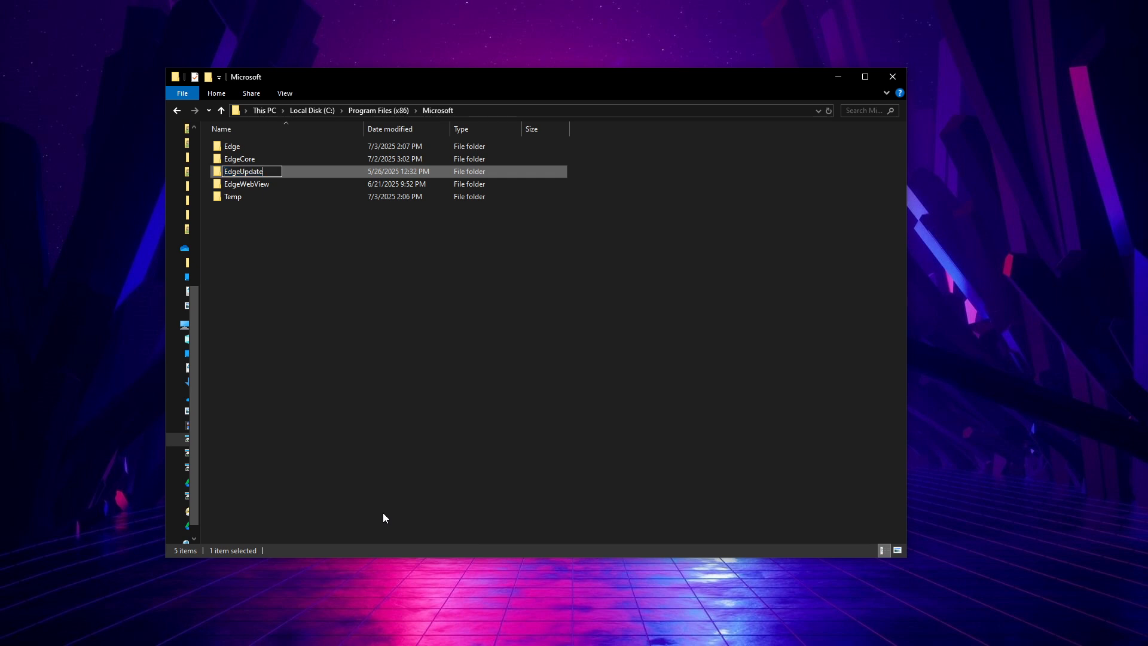
text(2)
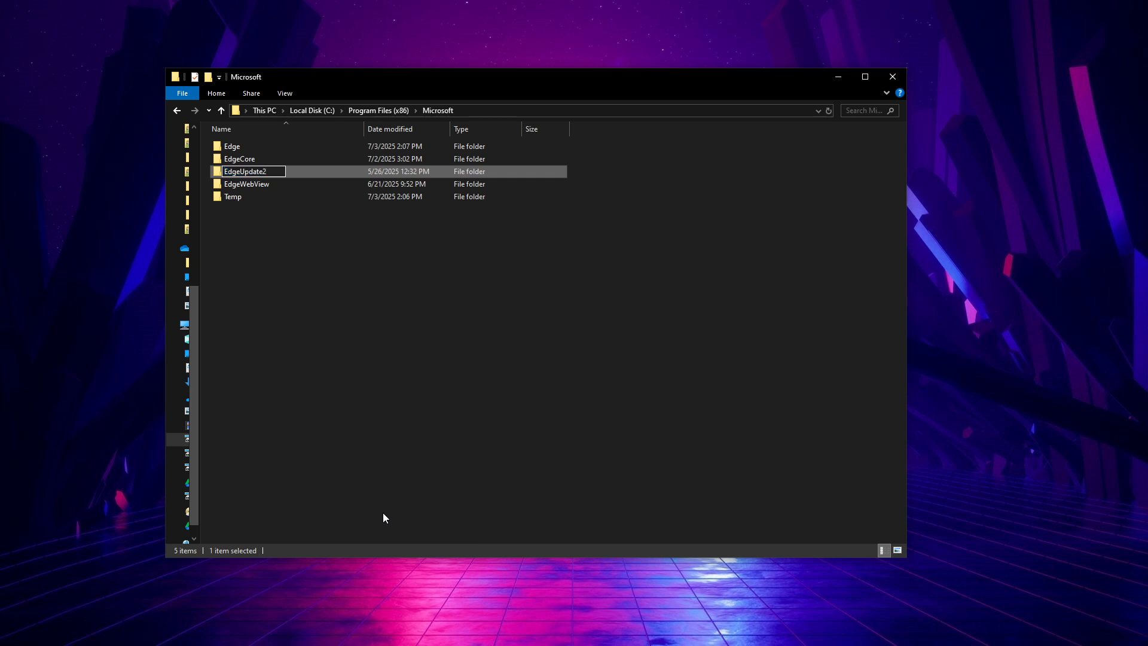
mouse_move(434, 455)
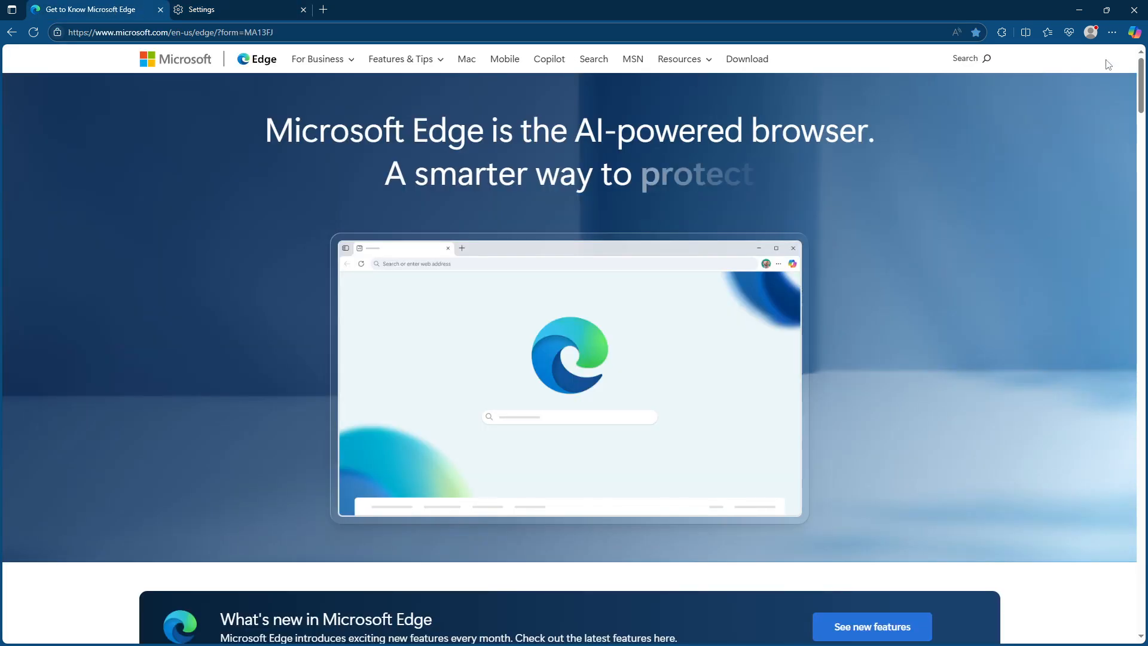
Go to Edge's Settings page from the 'Settings and more' menu
click(1112, 32)
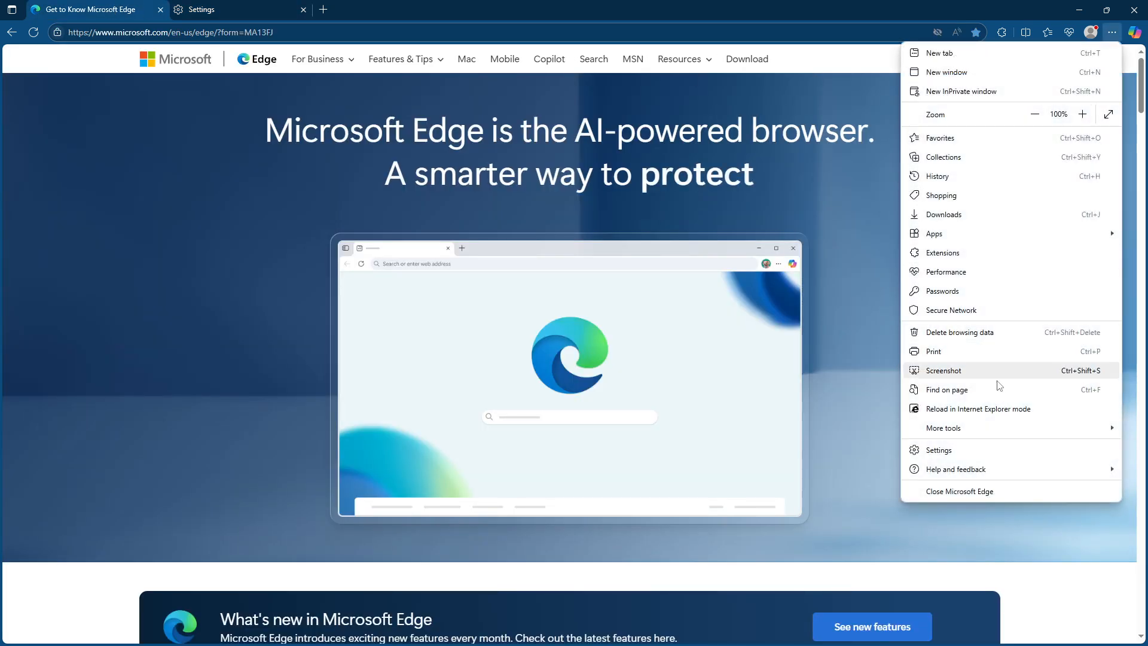
click(938, 449)
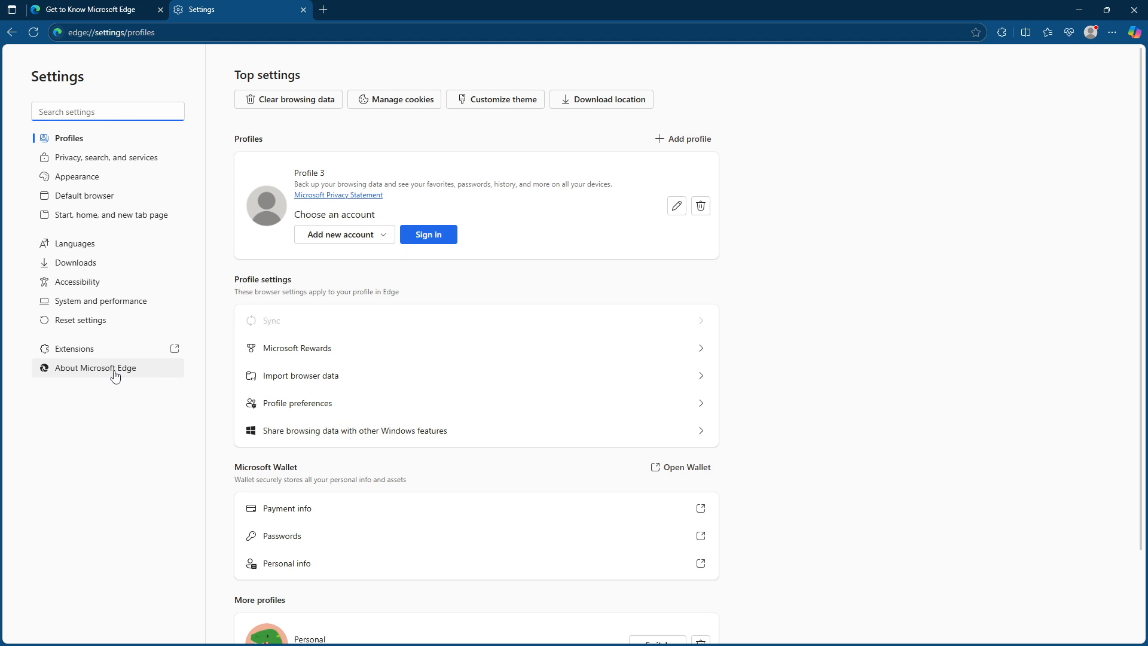
mouse_move(111, 373)
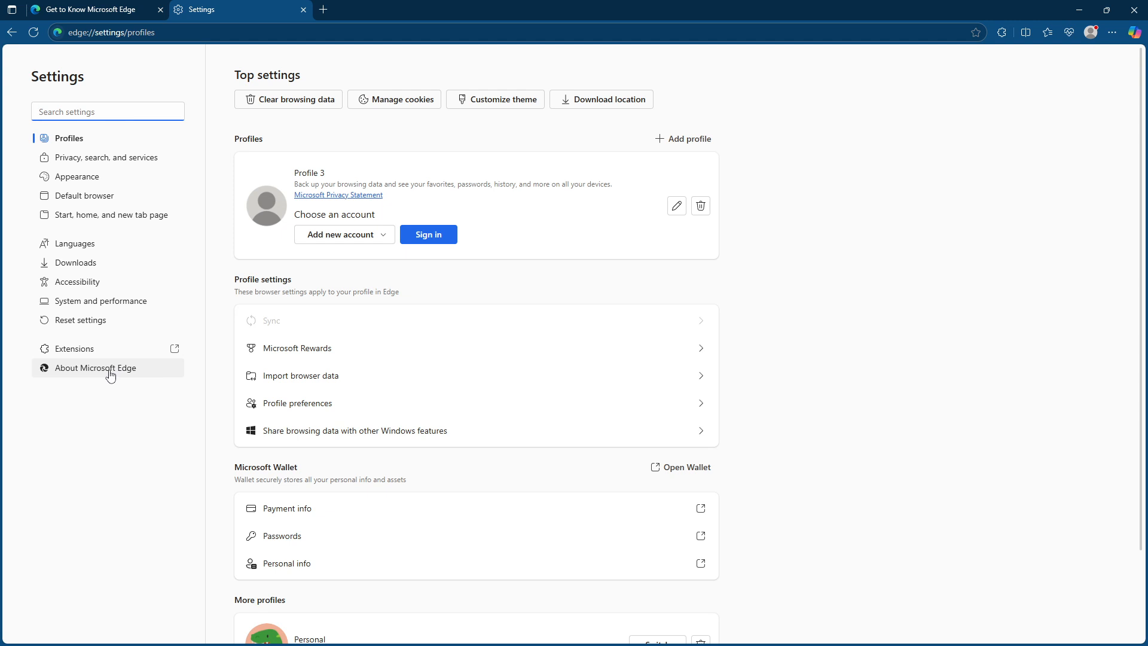
Show About Microsoft Edge and highlight the update-check error (code 3: 0X80070002)
click(96, 368)
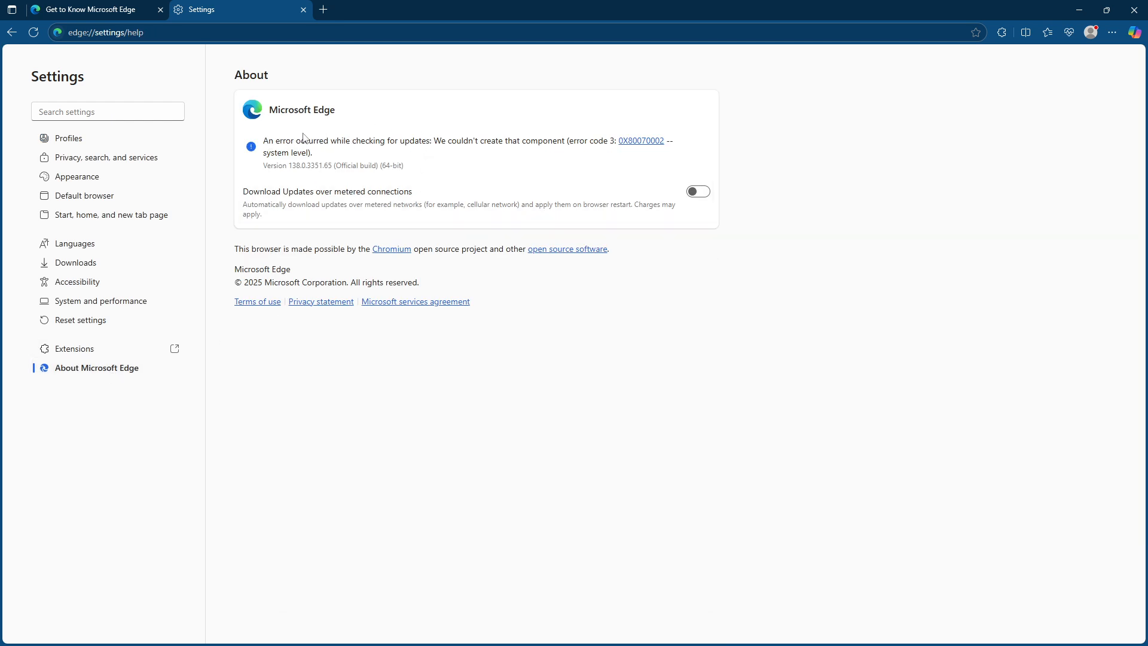
mouse_move(275, 142)
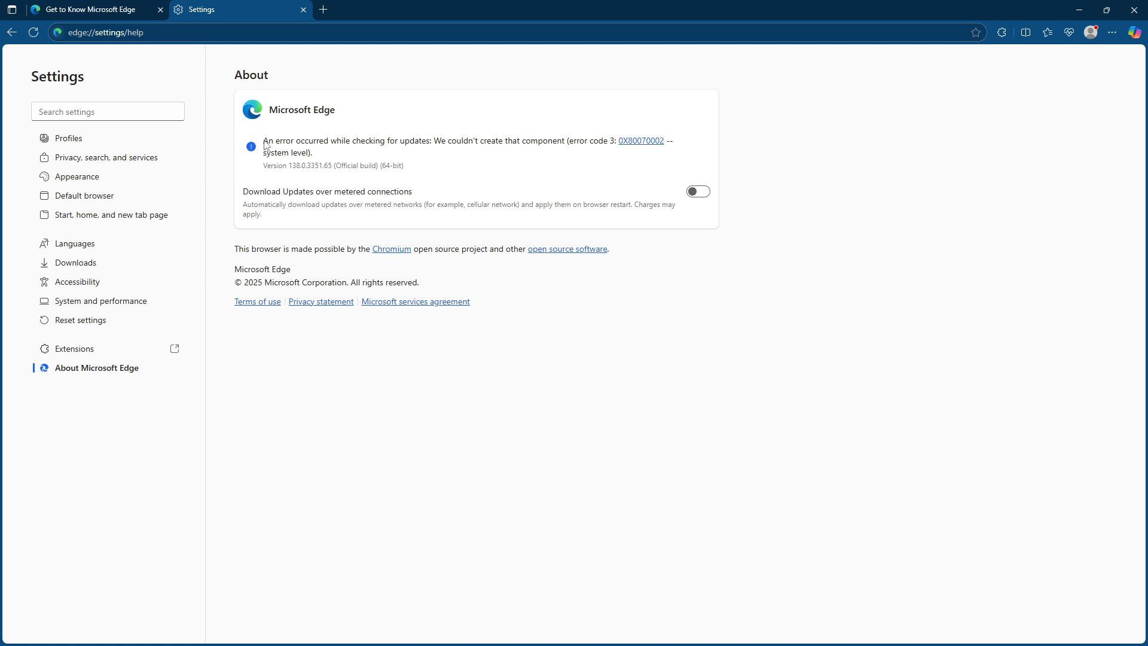
drag(265, 141, 421, 144)
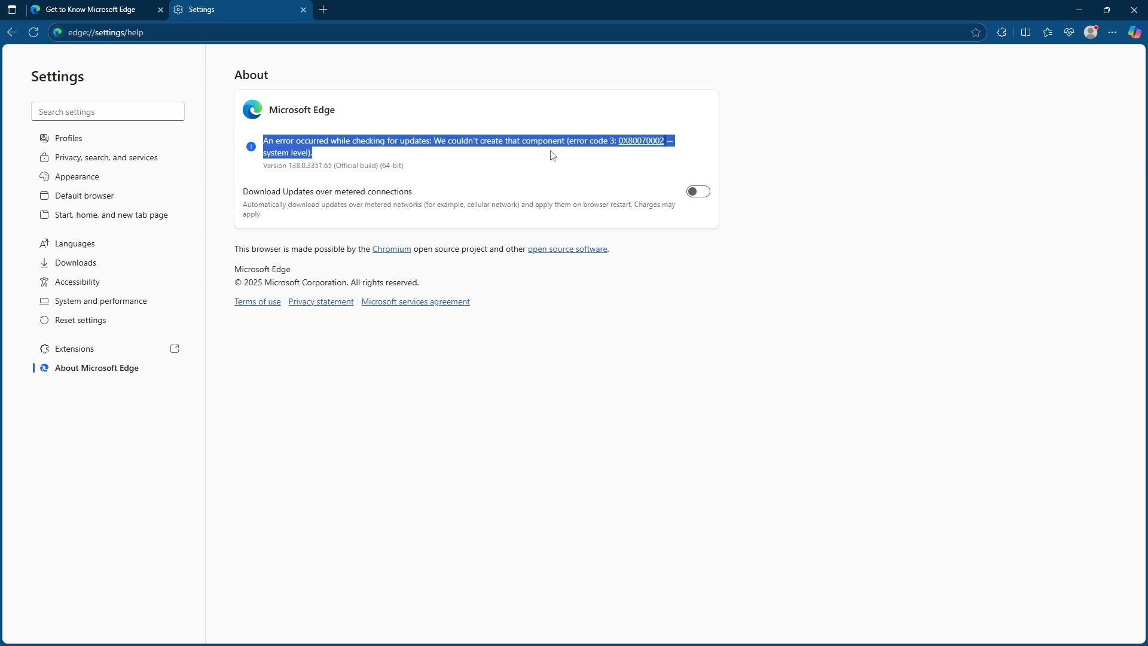
click(547, 169)
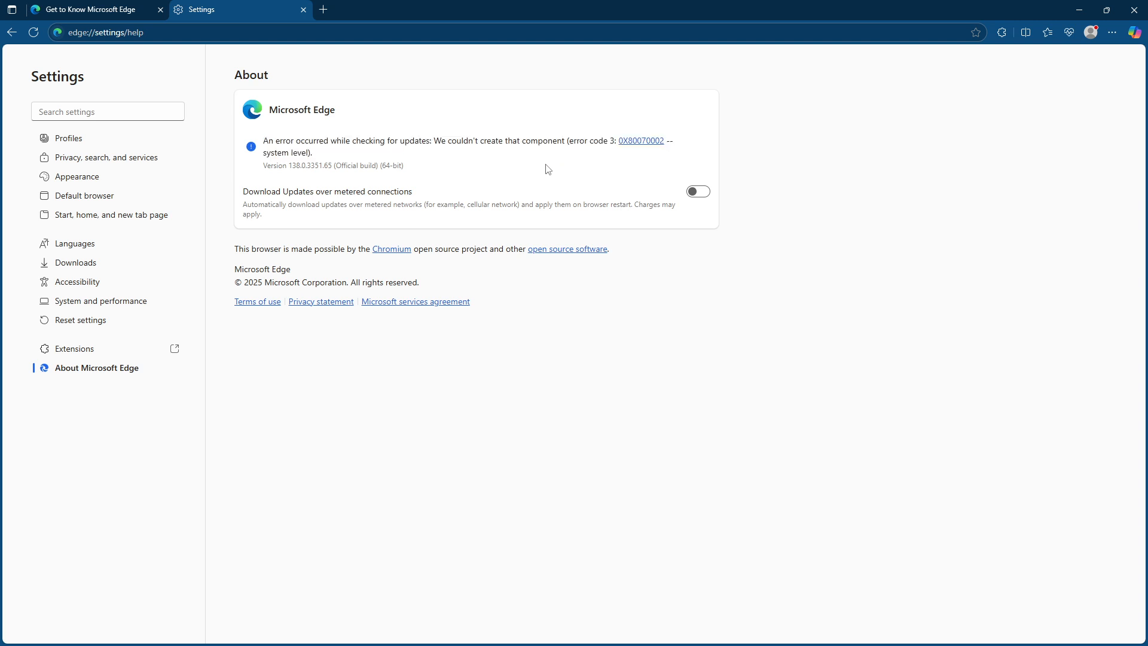